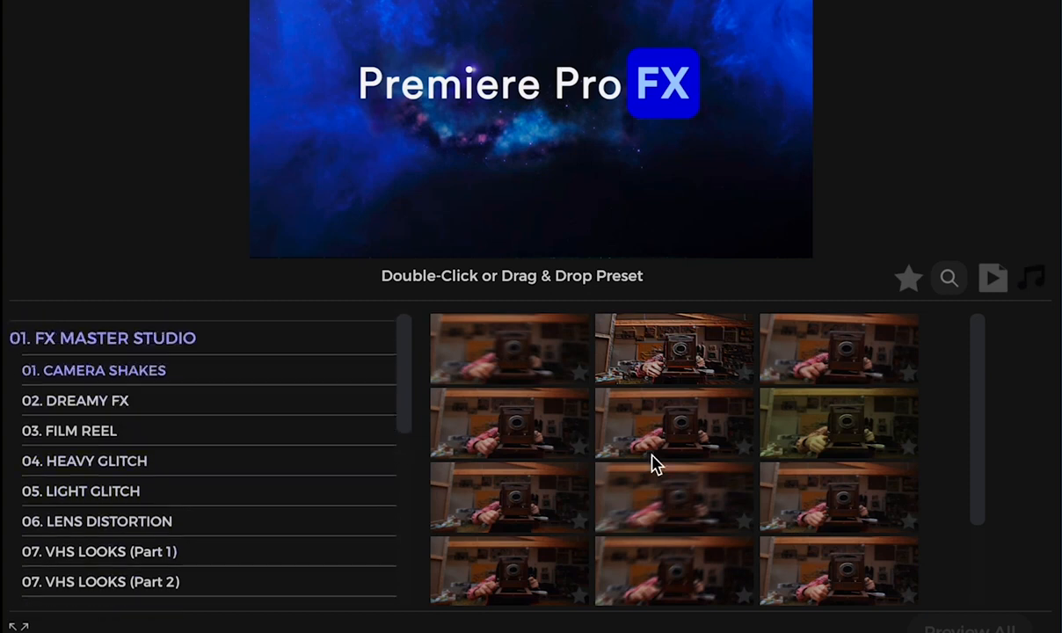
mouse_move(658, 359)
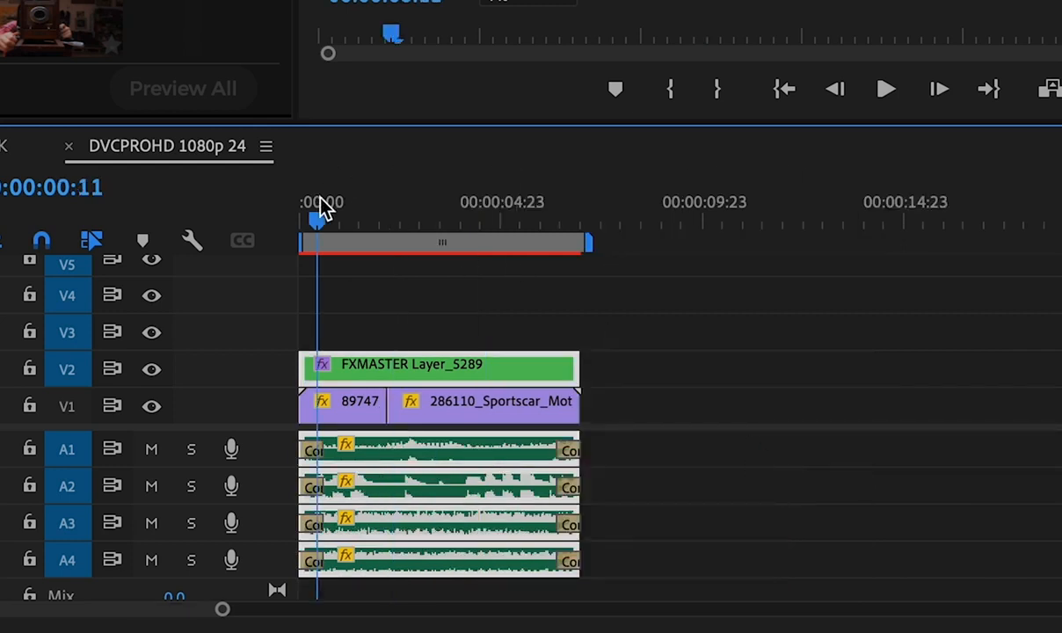
Extend the FXMASTER Layer_5289 on V2 and the A1–A4 sound-design clips past the car footage.
left_click(886, 89)
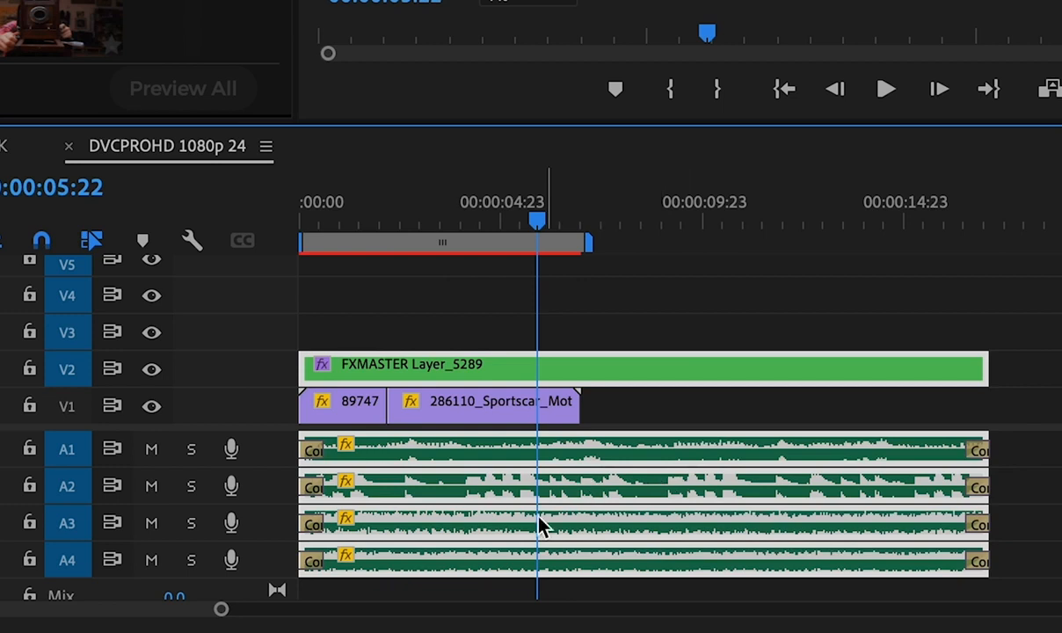
mouse_move(898, 544)
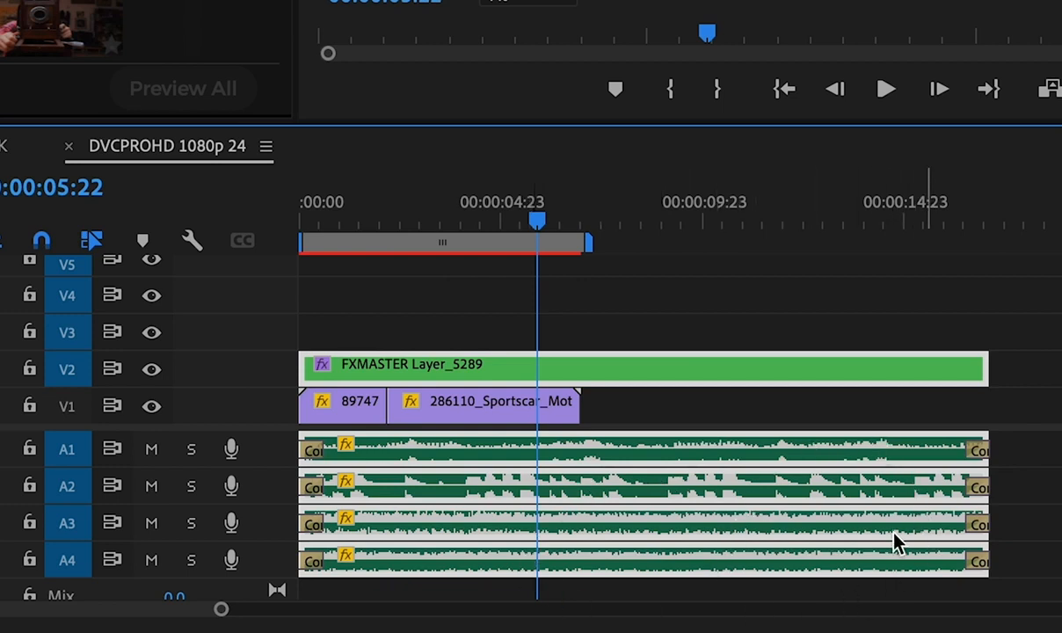